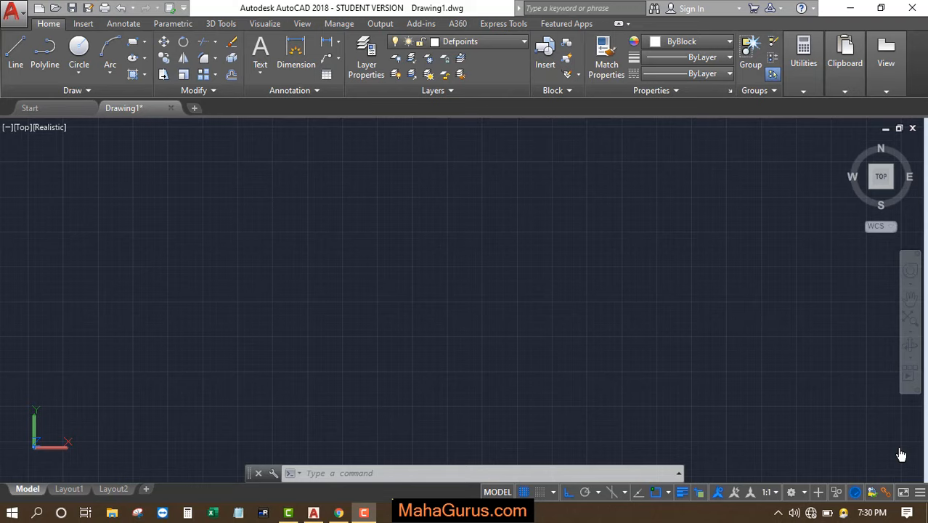
mouse_move(478, 285)
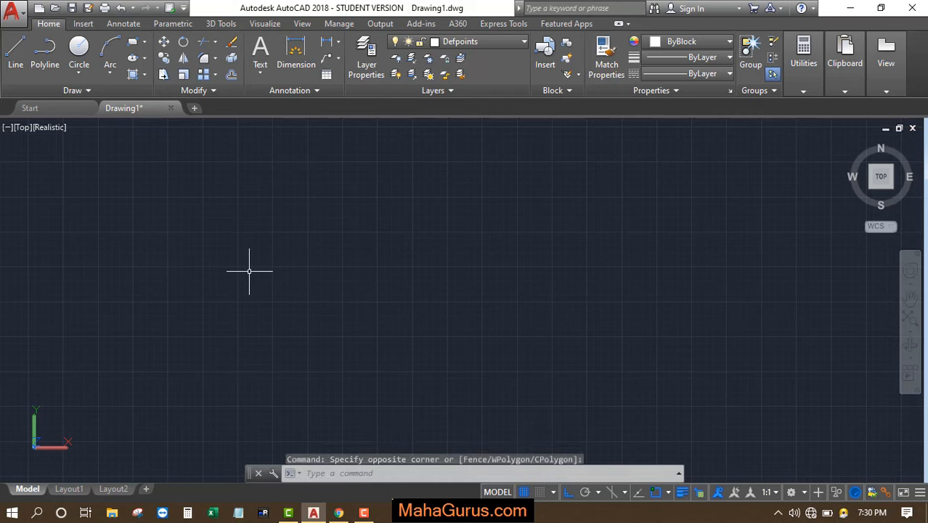
Step: Run the DC command to bring up the DesignCenter palette
text(DC)
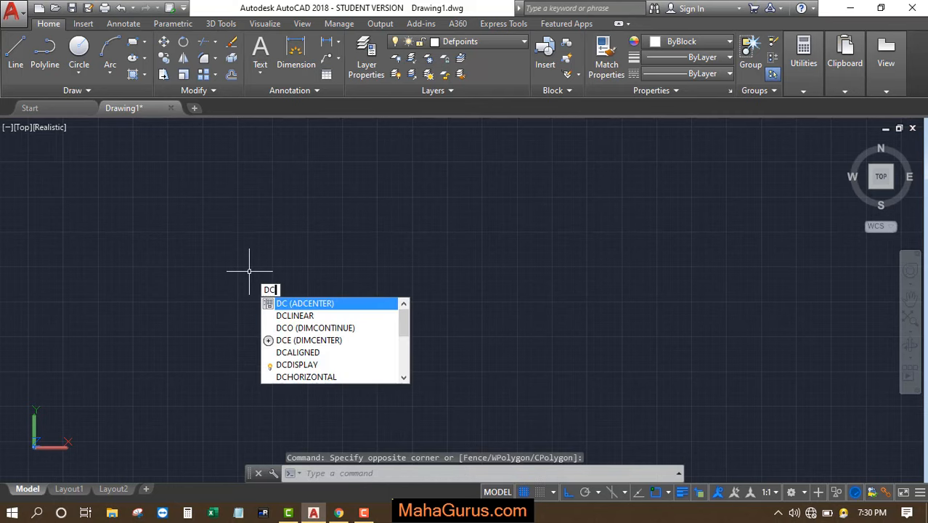
key(Enter)
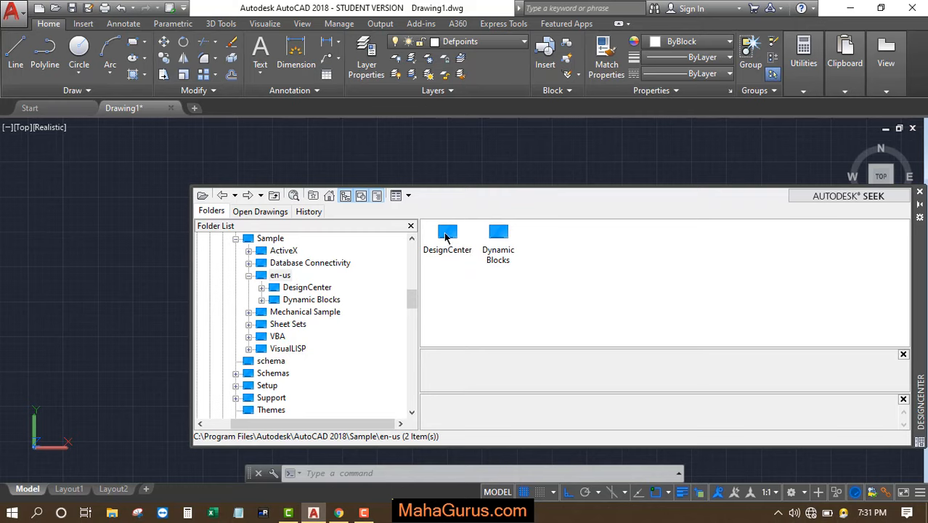
Step: Browse into the DesignCenter sample folder and select Home - Space Planner.dwg
click(447, 233)
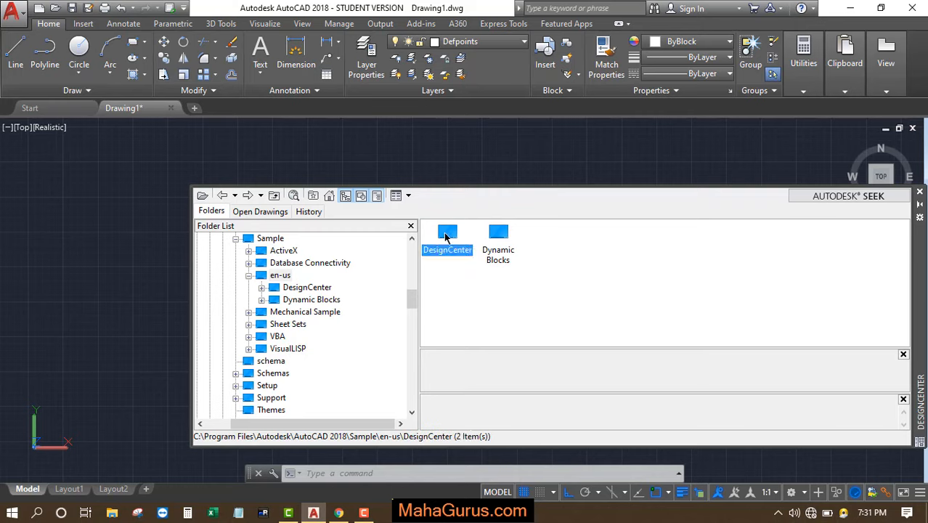
double_click(447, 232)
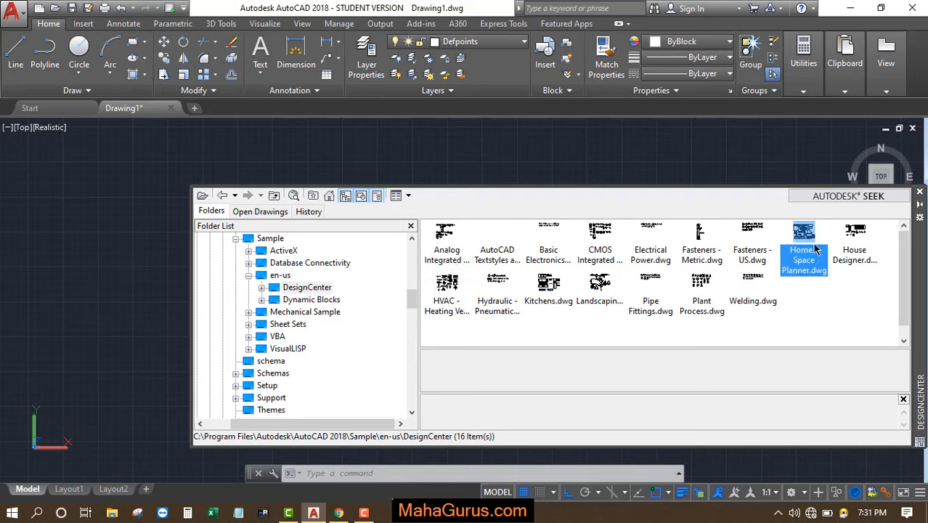
click(803, 250)
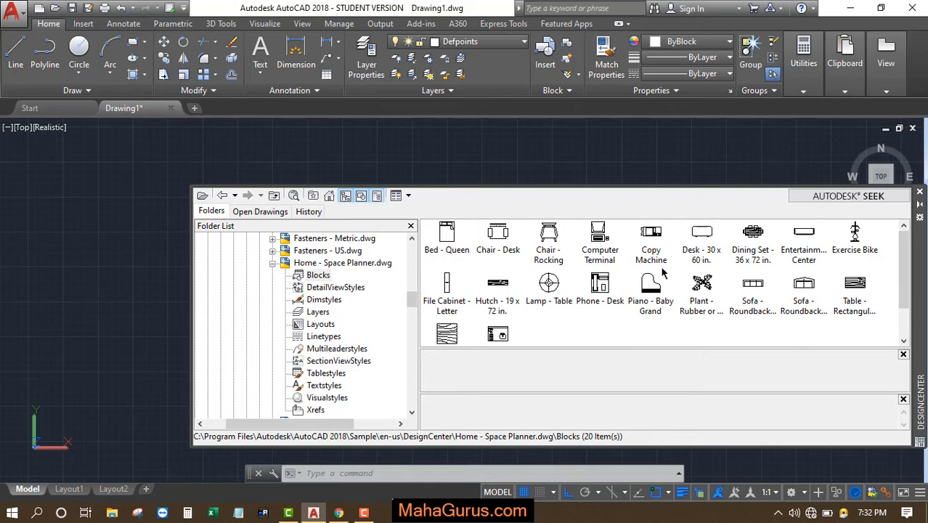
mouse_move(494, 244)
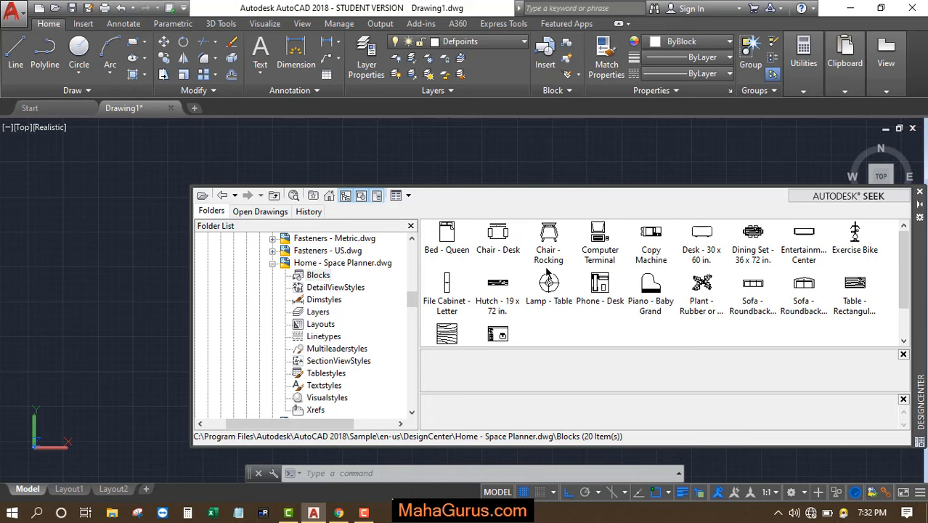
mouse_move(653, 247)
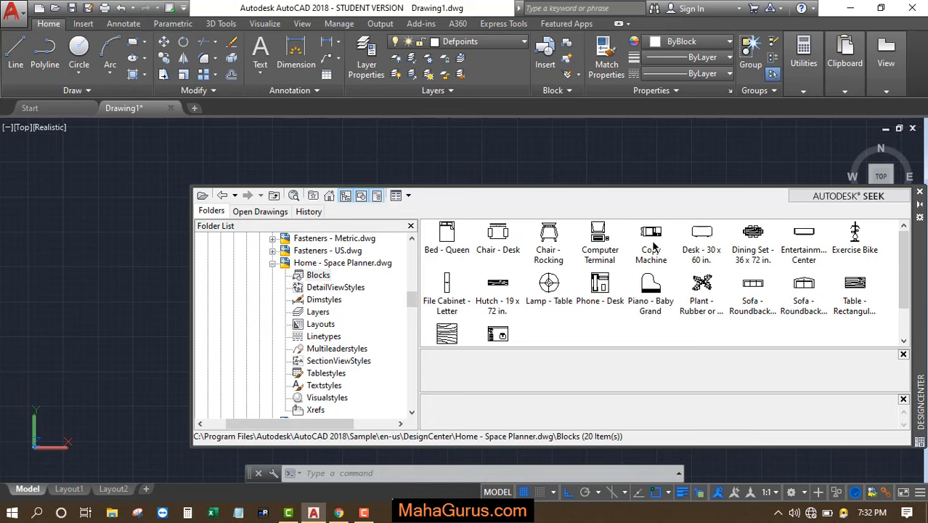
mouse_move(662, 291)
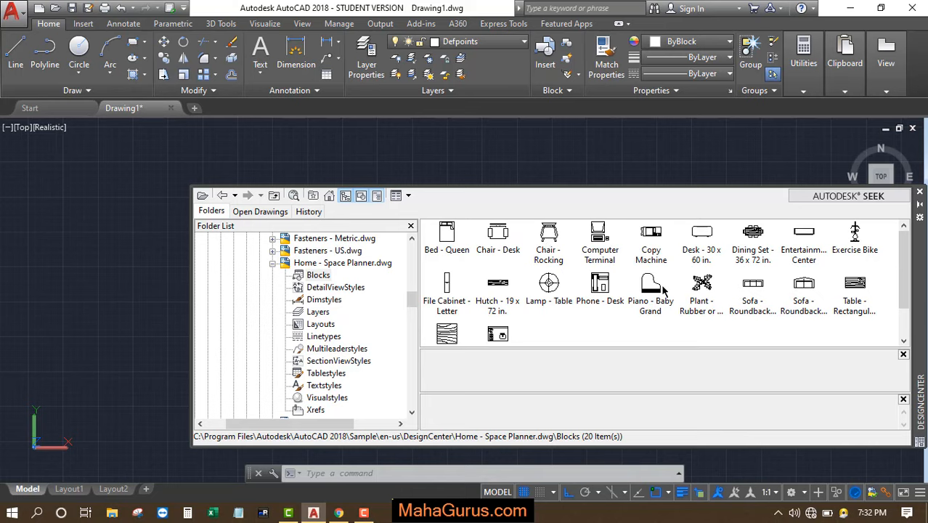
mouse_move(715, 261)
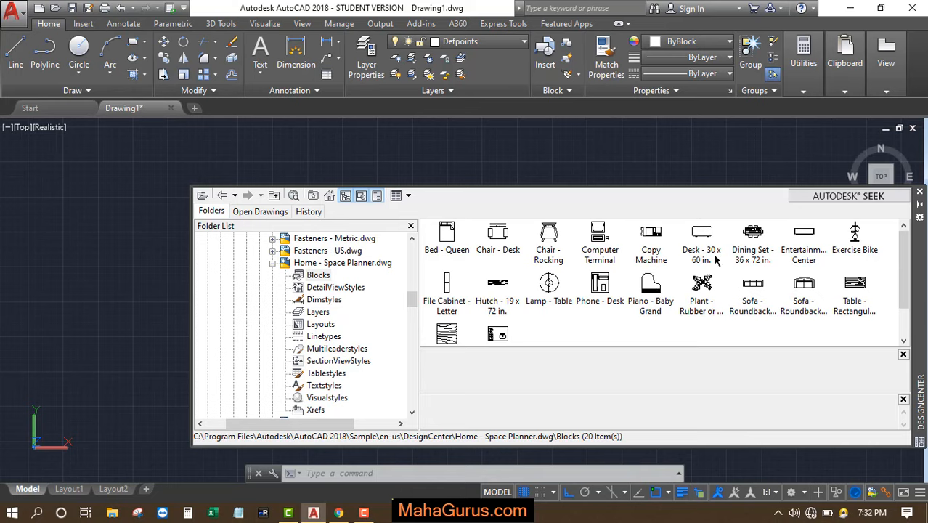
mouse_move(644, 178)
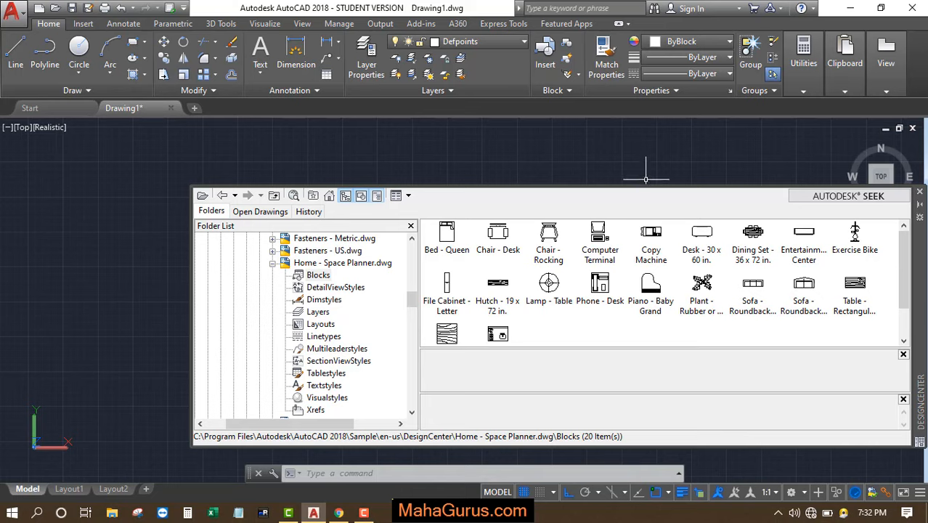
mouse_move(433, 238)
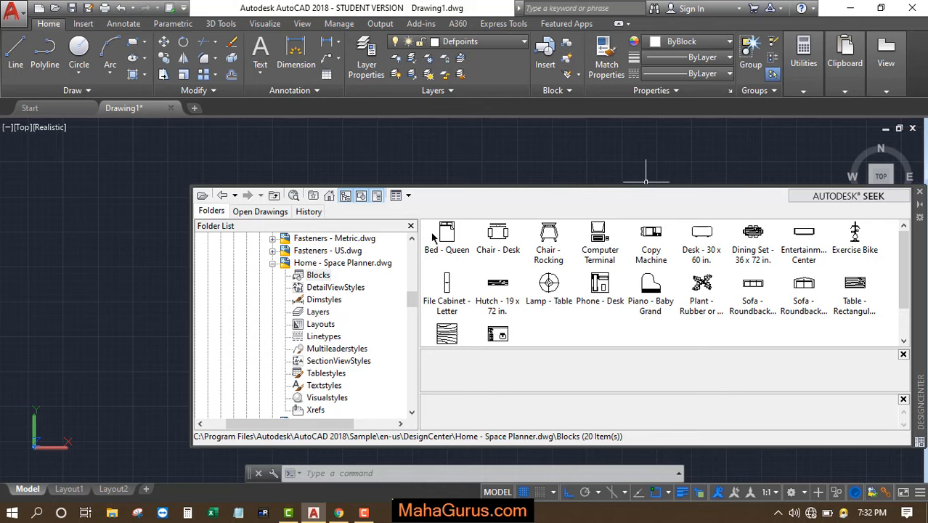
Step: Place the Chair - Desk block from the Home - Space Planner blocks into the drawing
click(496, 235)
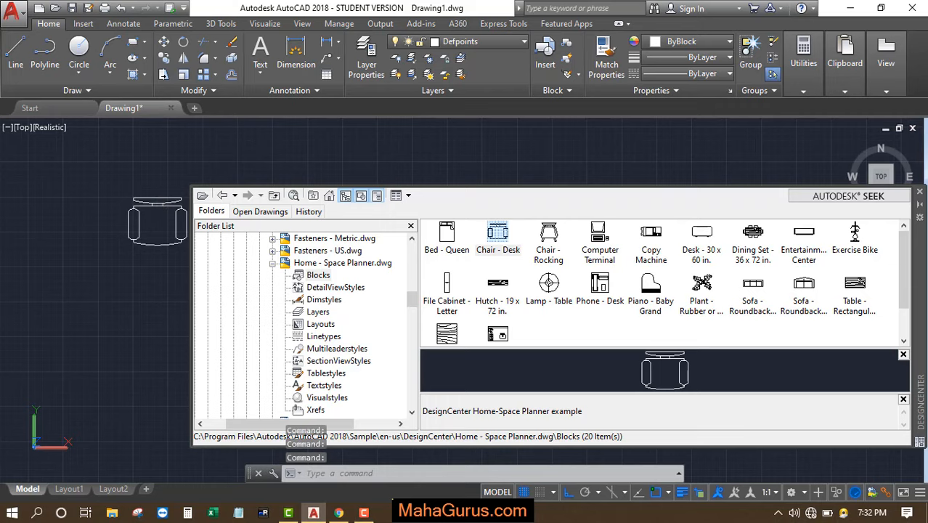
mouse_move(157, 197)
text(SCALE)
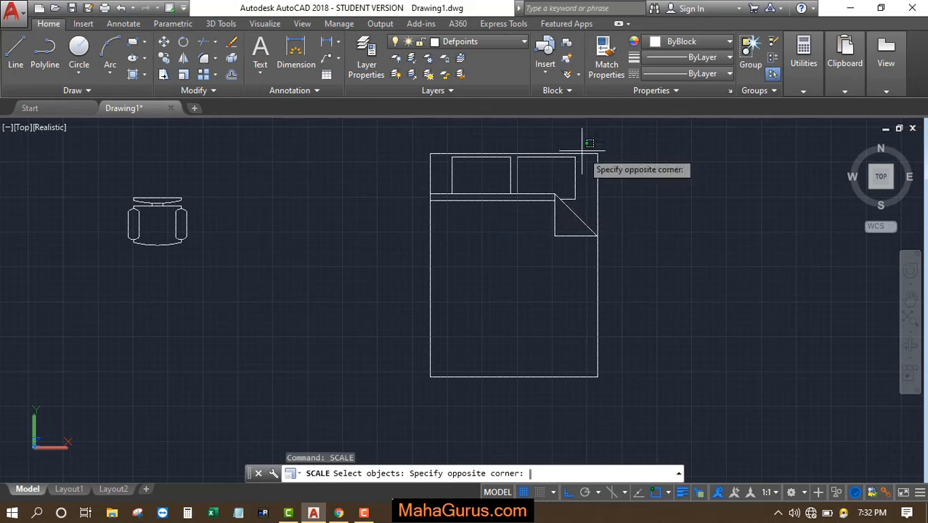
Step: Select the queen bed for SCALE and set its top-right corner as the base point
click(588, 146)
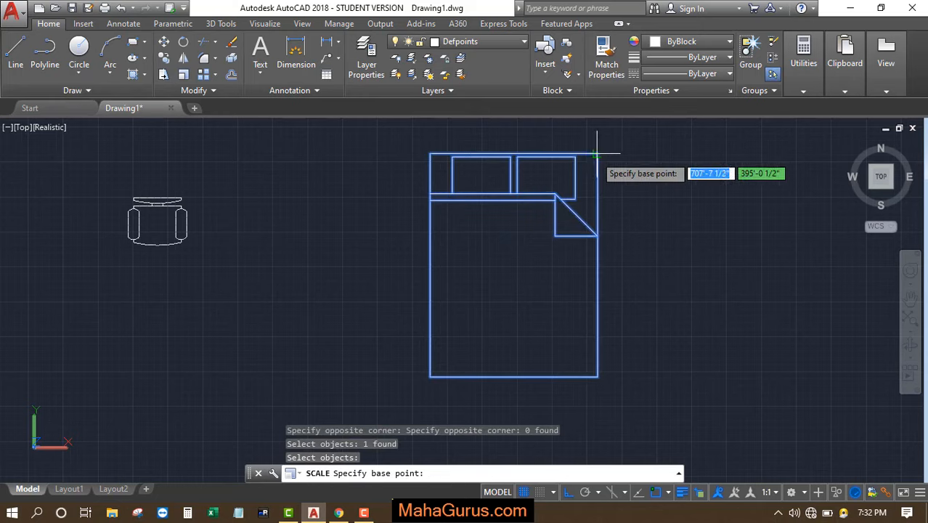
click(561, 197)
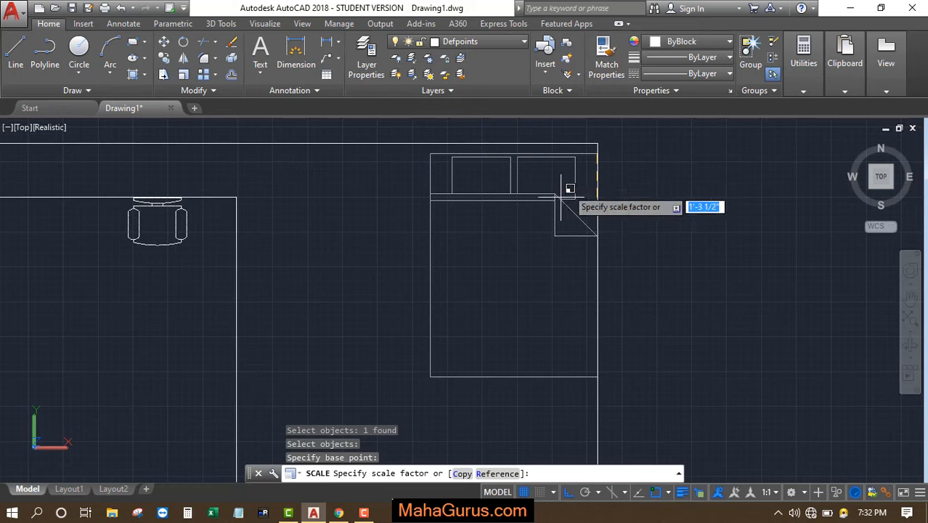